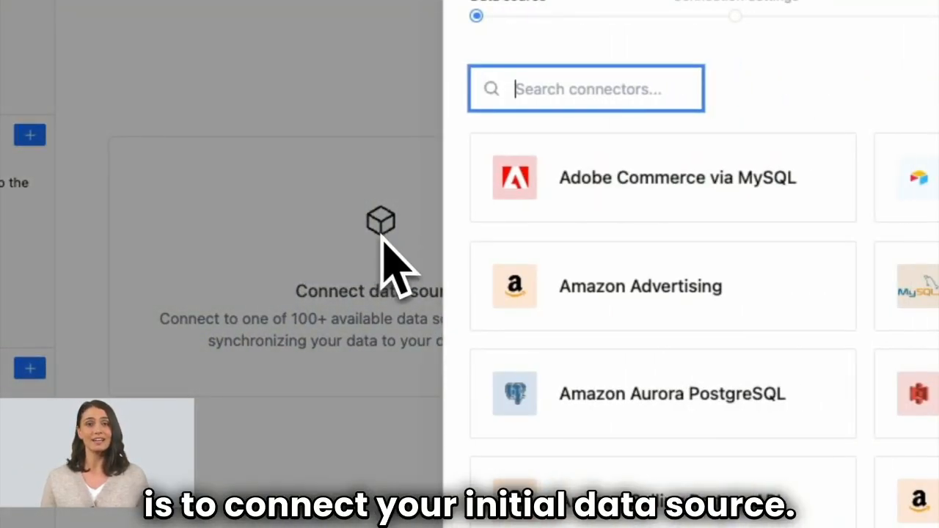
Step: Search 'googl' in the connector list and choose Google Ads as the data source
type("googl")
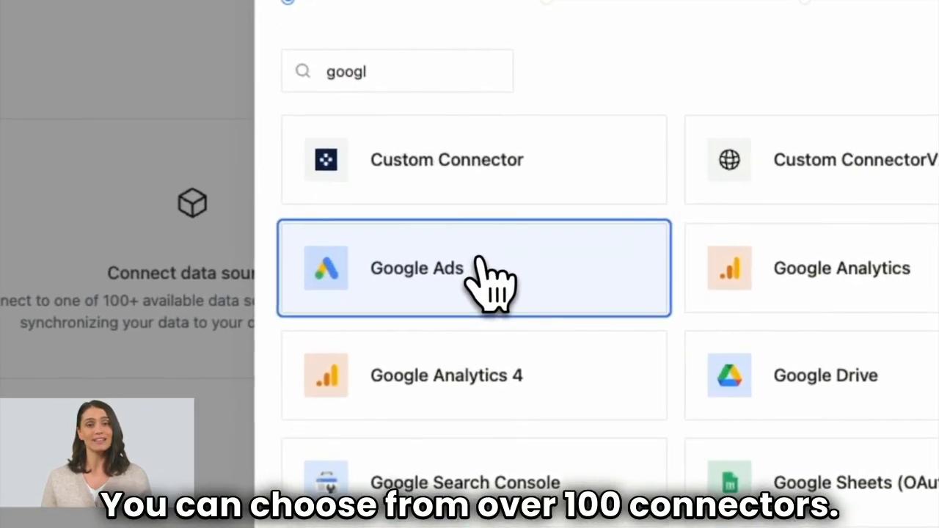
left_click(472, 267)
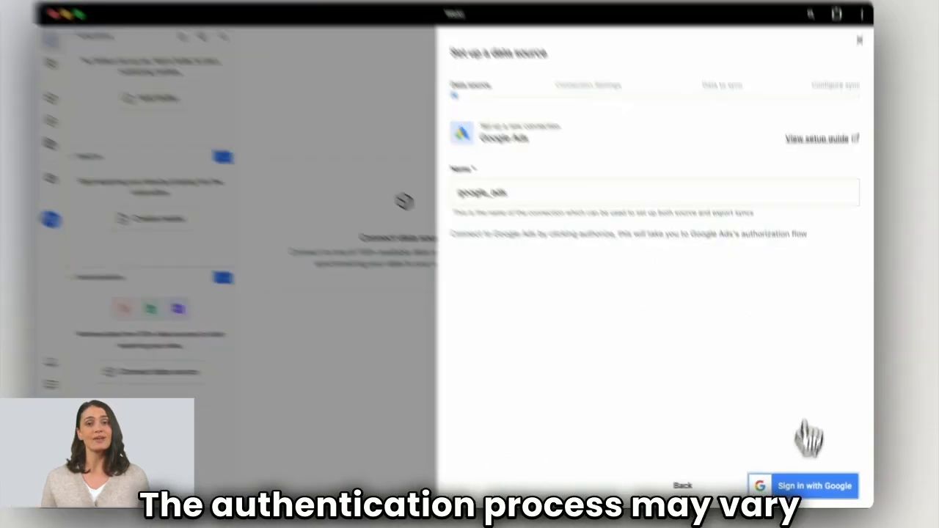
Step: Sign in with Google and choose the Weld ad account for the connection
left_click(804, 484)
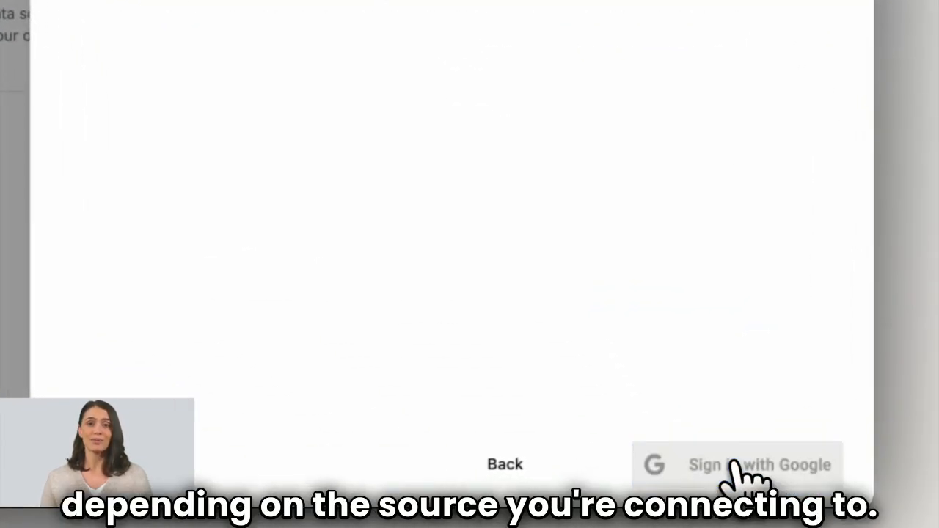
left_click(736, 464)
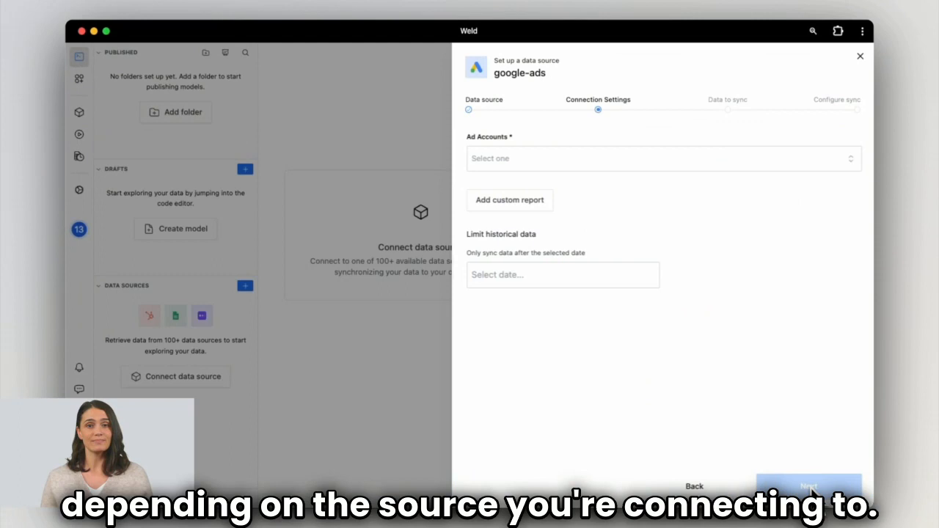
left_click(660, 159)
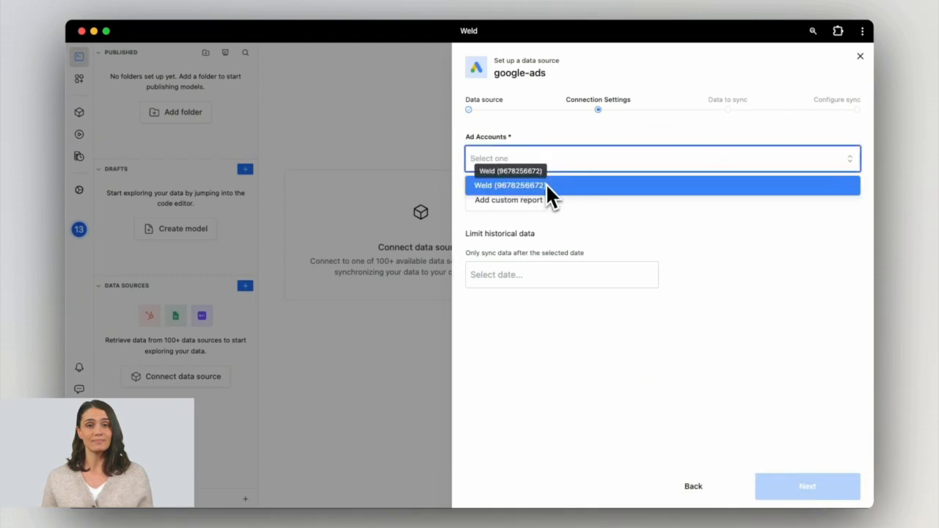
left_click(510, 185)
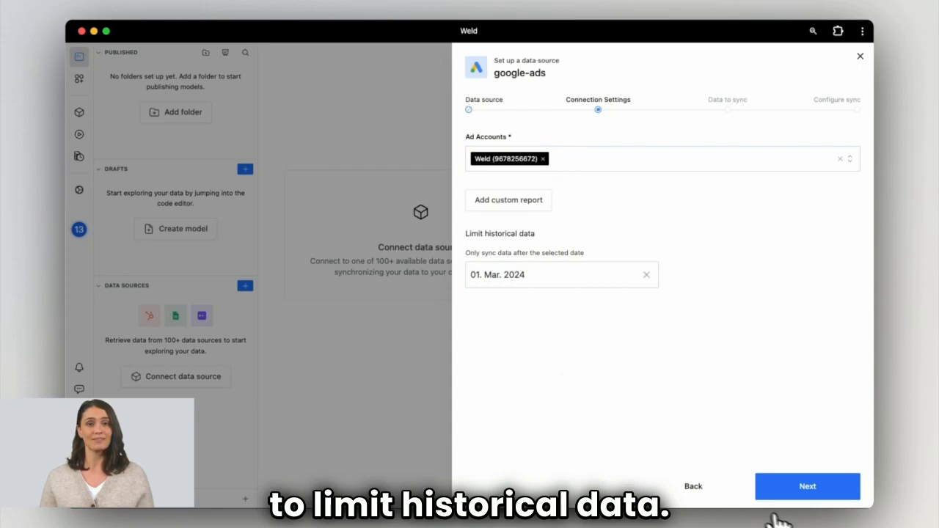
Step: Select all 23 Google Ads tables, including account, in the Data to sync step
left_click(807, 487)
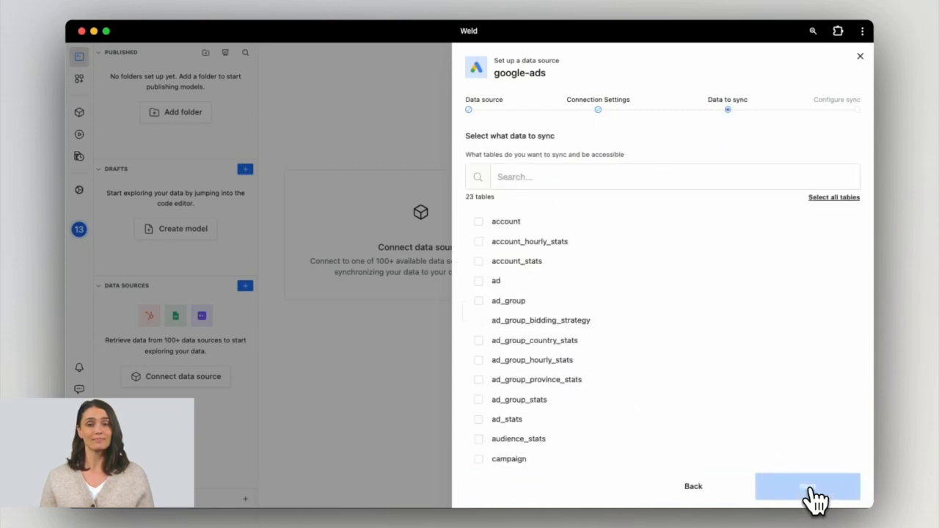
left_click(478, 220)
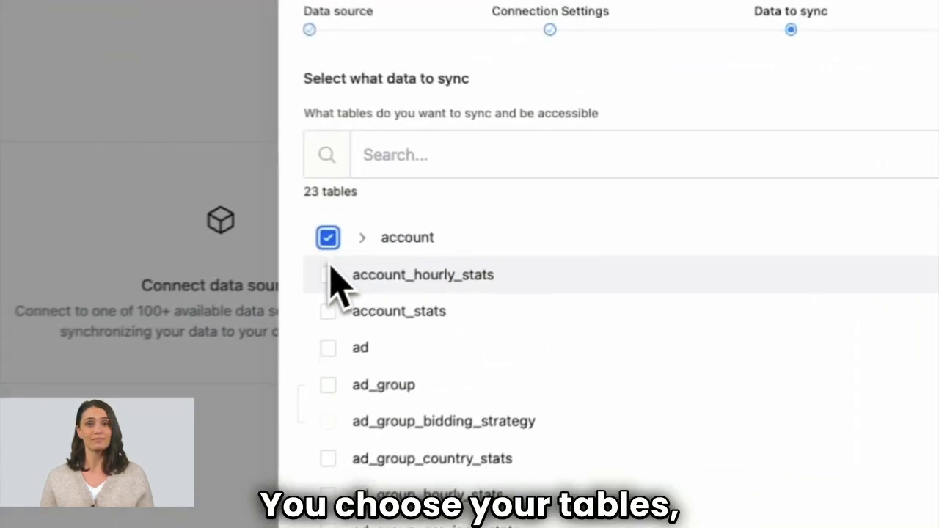
left_click(361, 237)
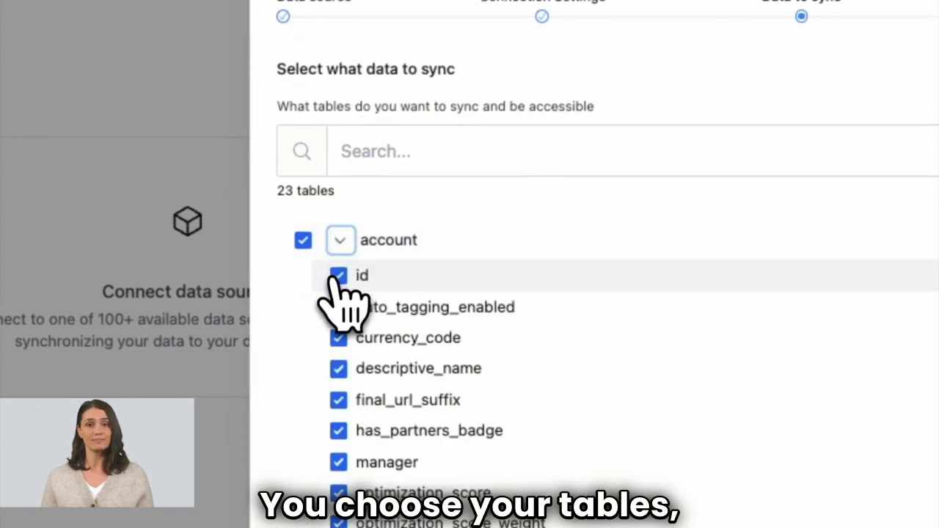
left_click(775, 248)
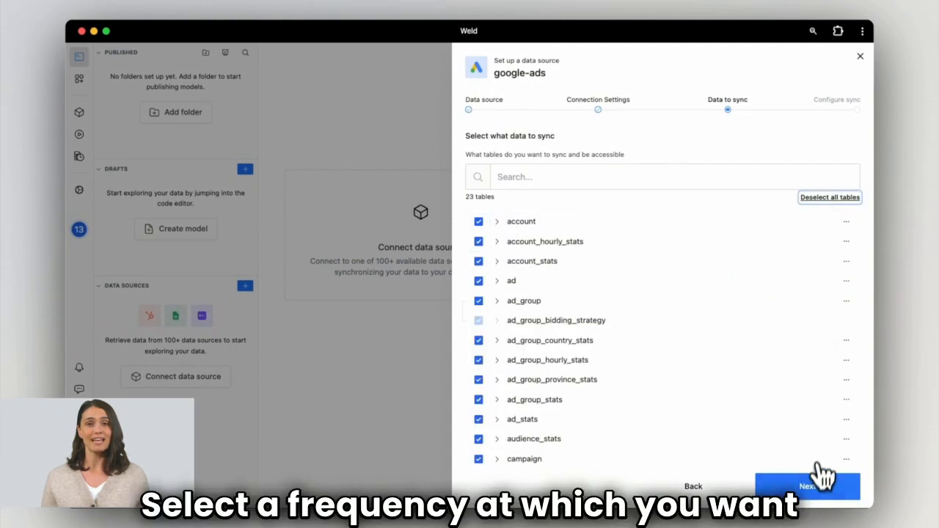
left_click(807, 486)
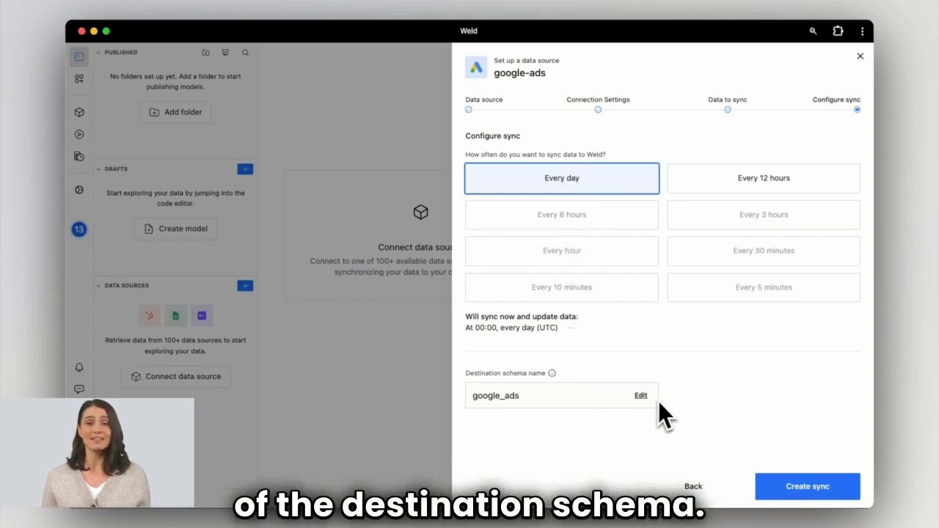
Step: Create the sync with Every day frequency into the google_ads schema
left_click(807, 487)
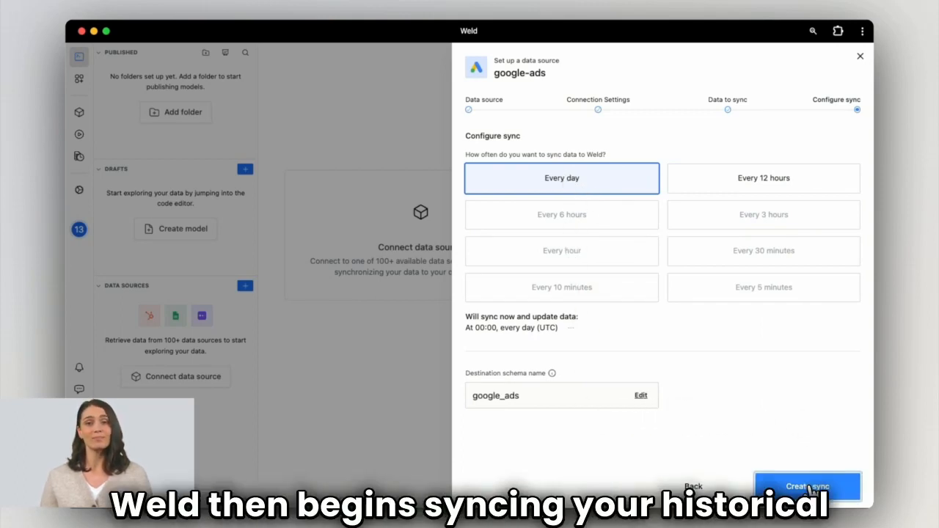
left_click(807, 487)
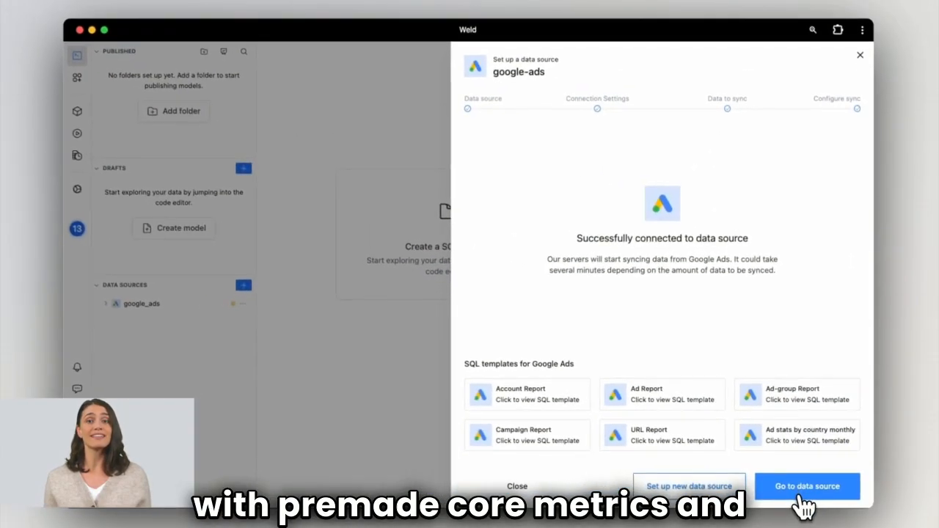
Step: Go to the google_ads data source page from the success screen
left_click(807, 487)
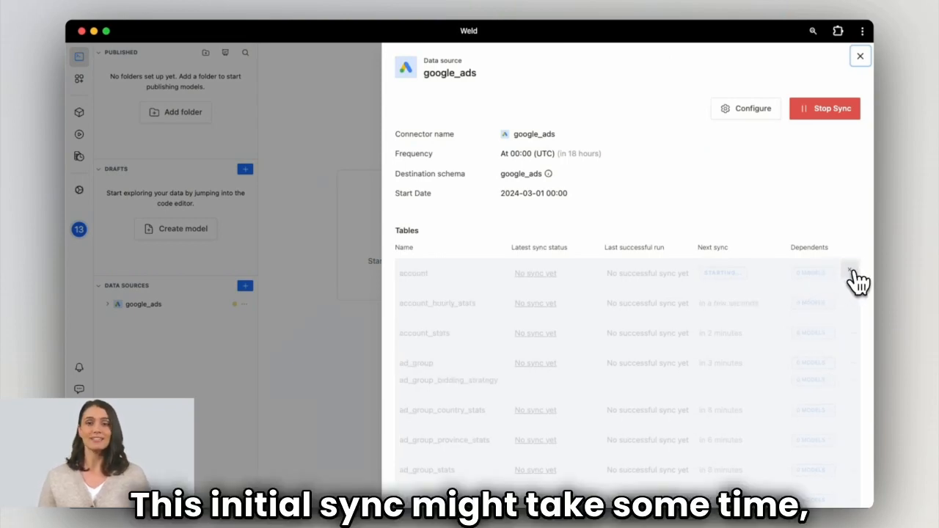
Step: Hide the initial sync overlay and show the account table's actions menu
left_click(851, 273)
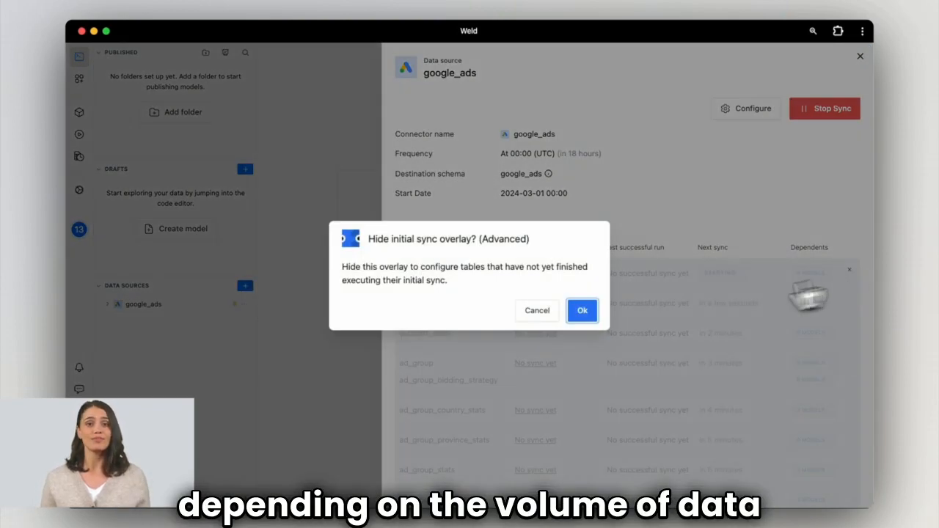
left_click(581, 311)
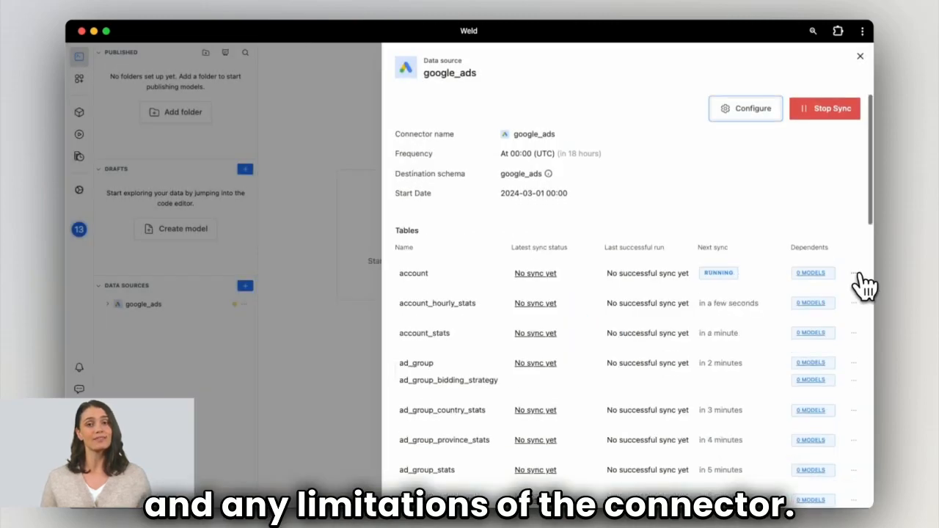
left_click(854, 273)
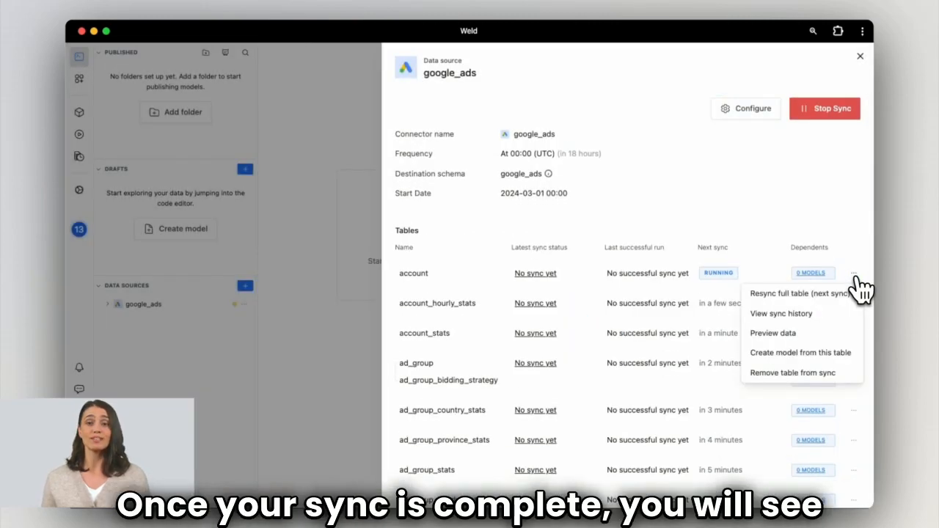